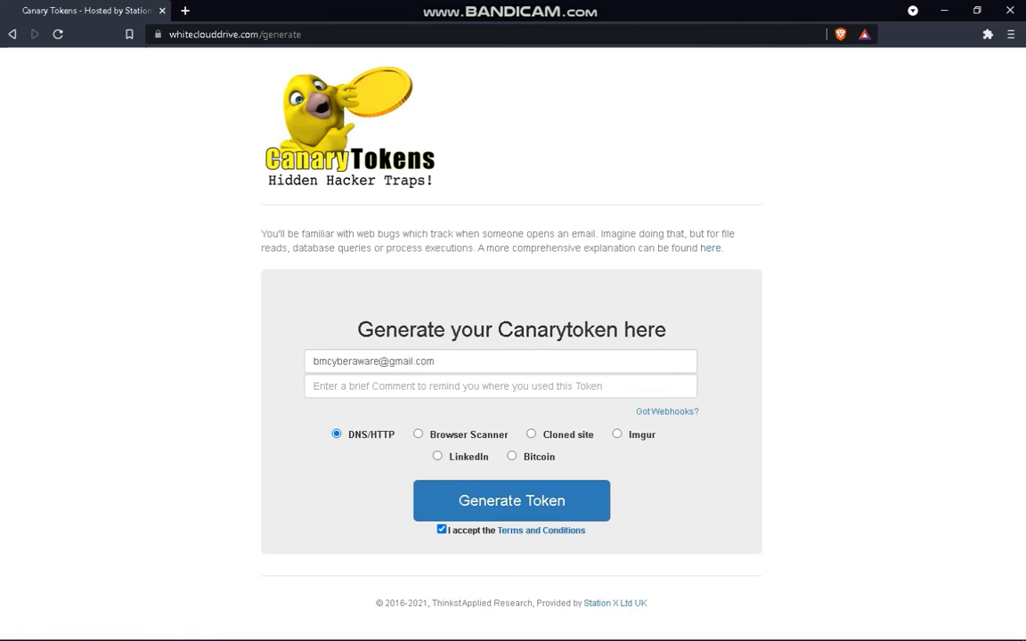
# Enter 'Trap for hackers' as the token's reminder comment
pyautogui.click(258, 36)
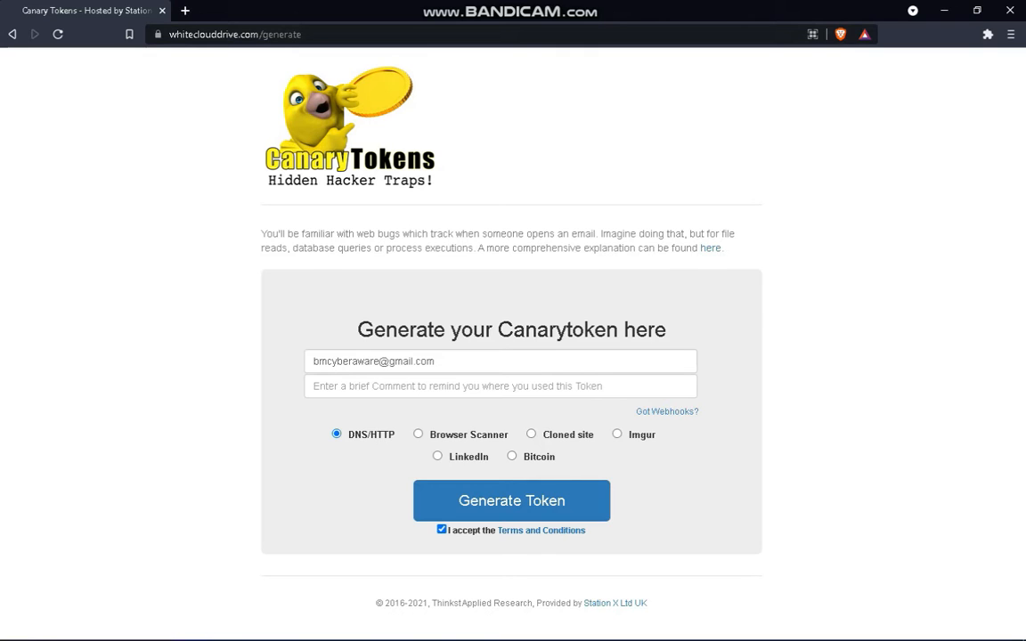
pyautogui.click(499, 385)
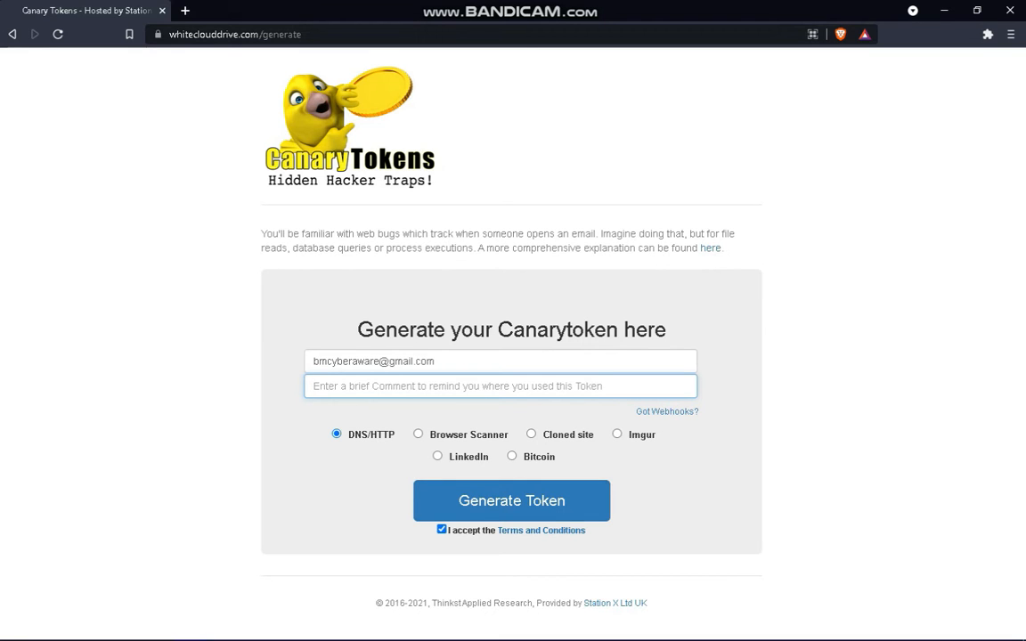
pyautogui.write('a')
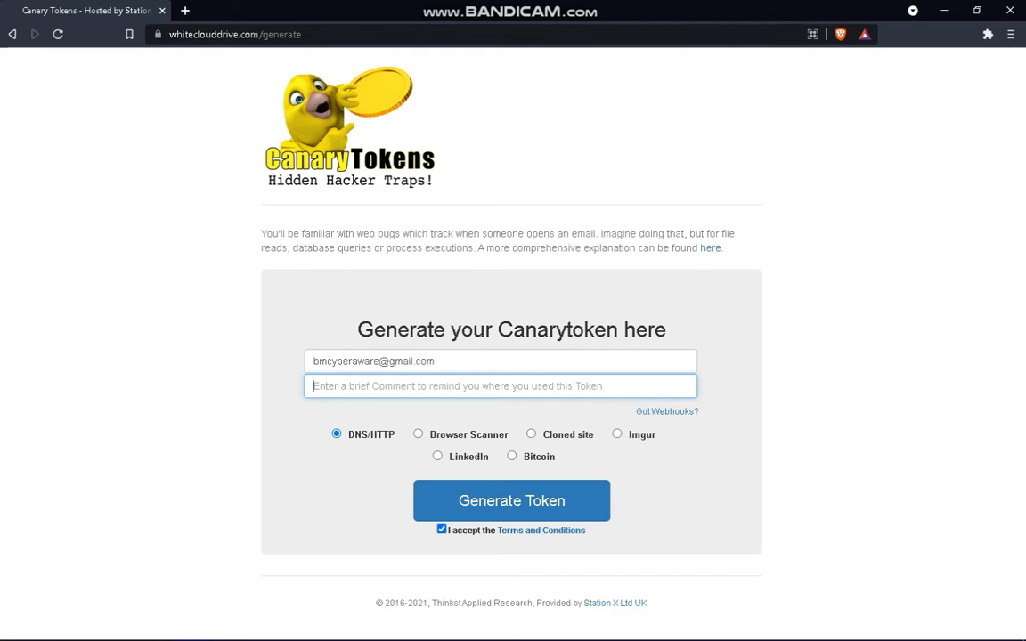
pyautogui.write('T')
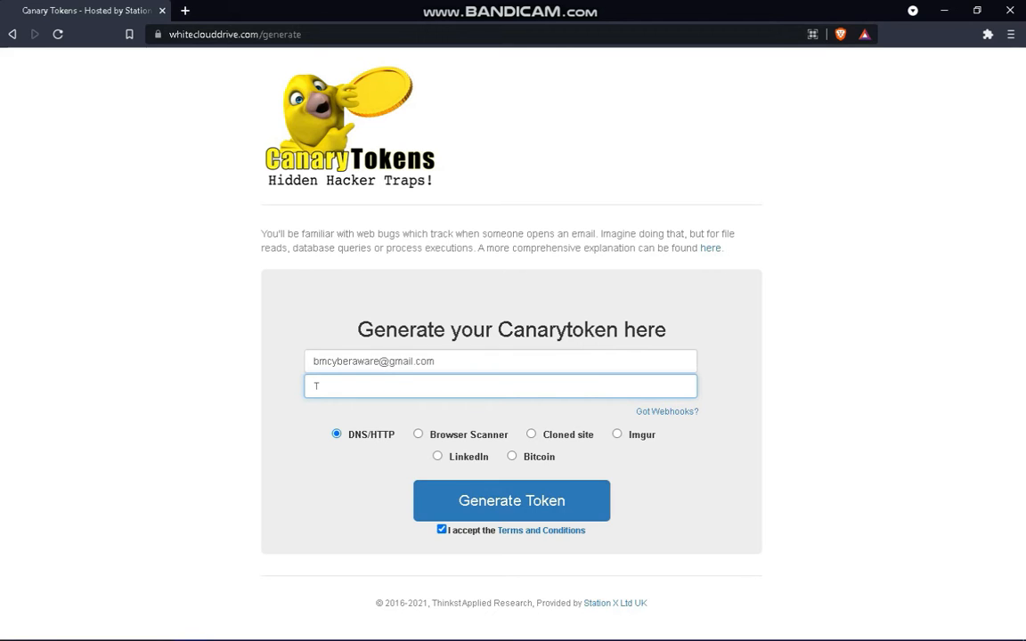
pyautogui.write('rap for h')
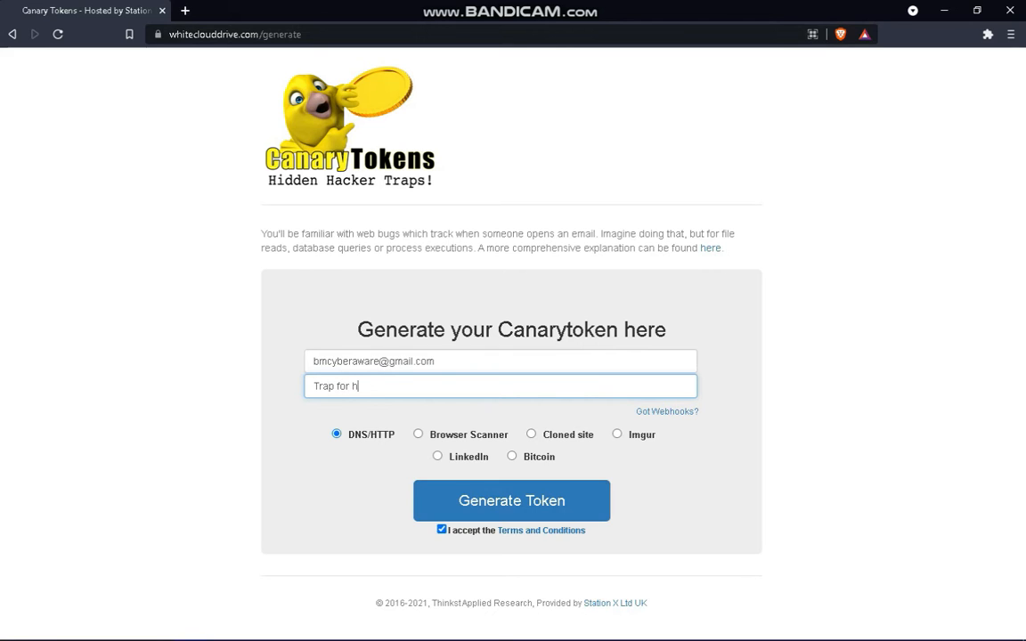
pyautogui.write('ackers')
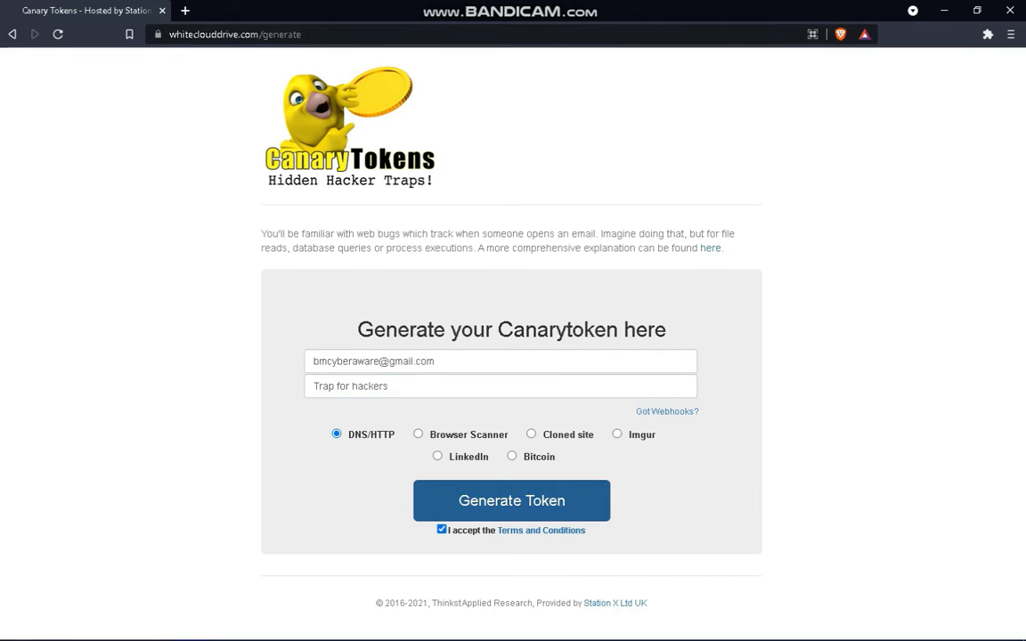
# Generate the Canarytoken and bring the 'Triggering your Canarytoken' list into view
pyautogui.click(511, 501)
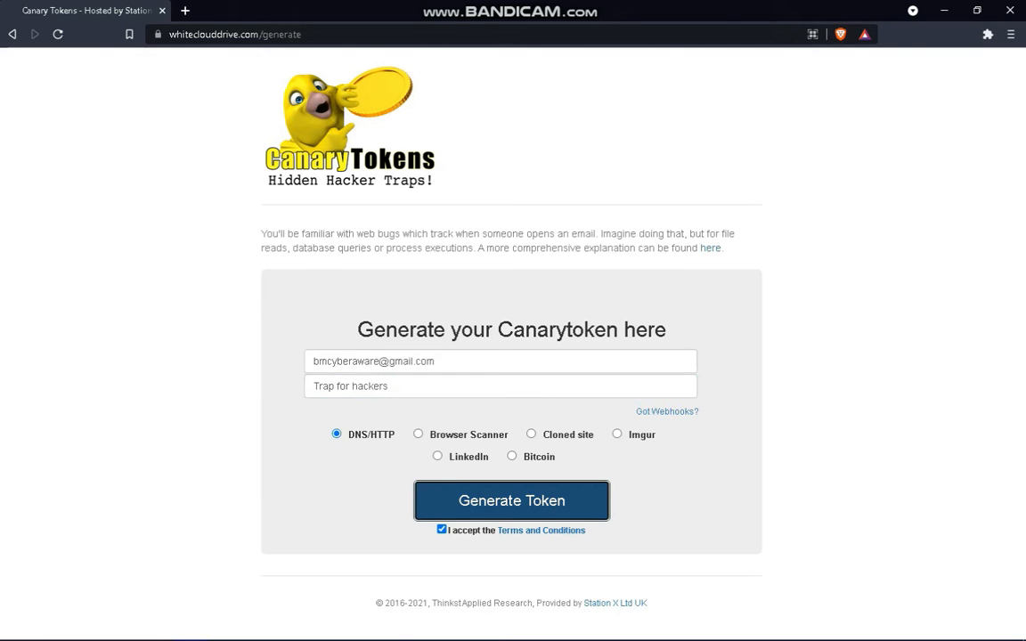
pyautogui.click(511, 501)
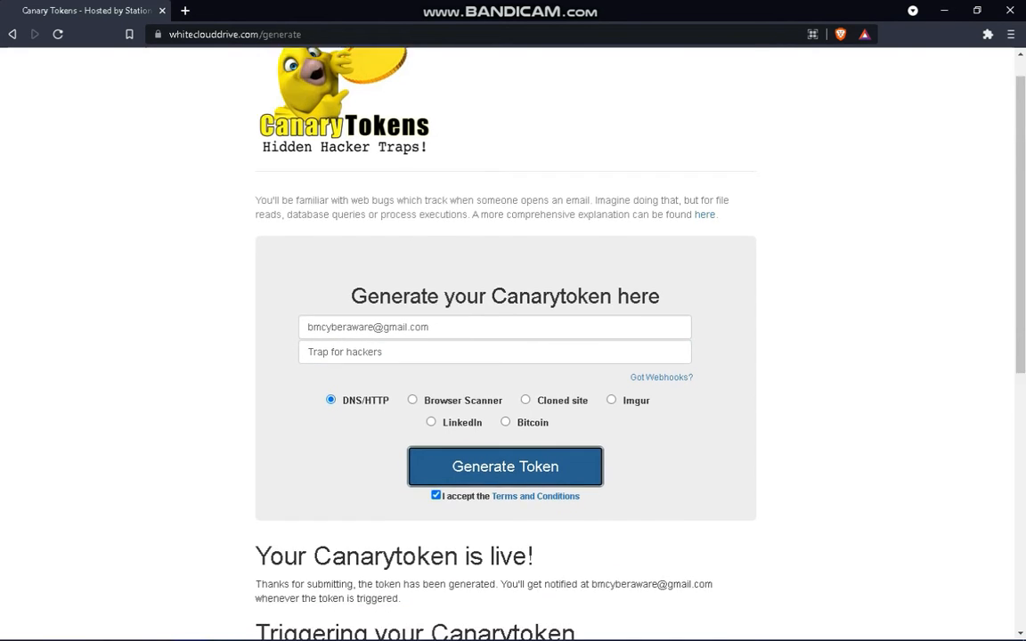
pyautogui.scroll(-3)
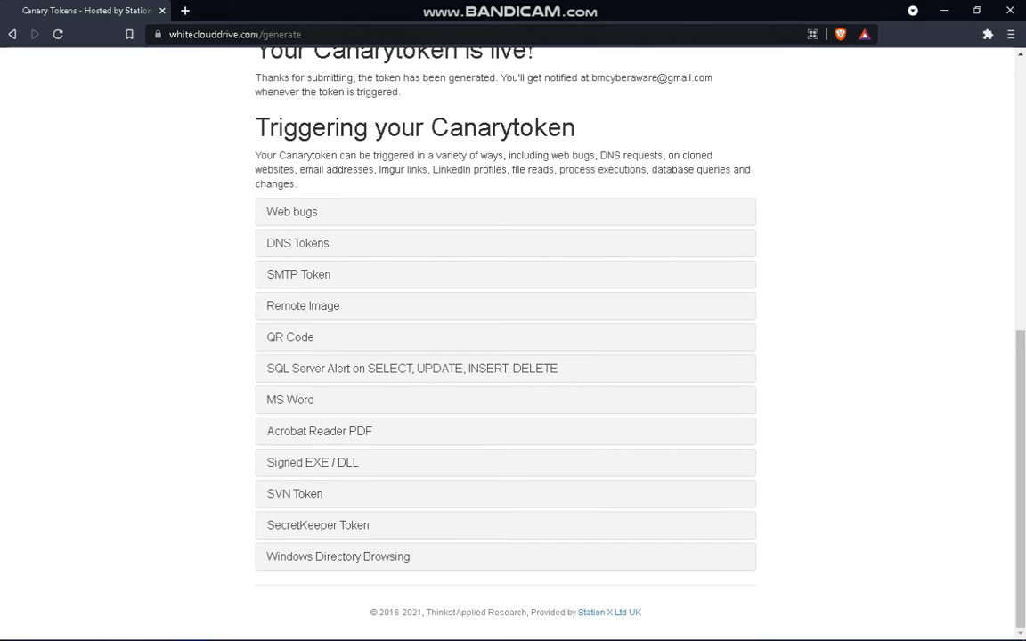
pyautogui.moveTo(319, 431)
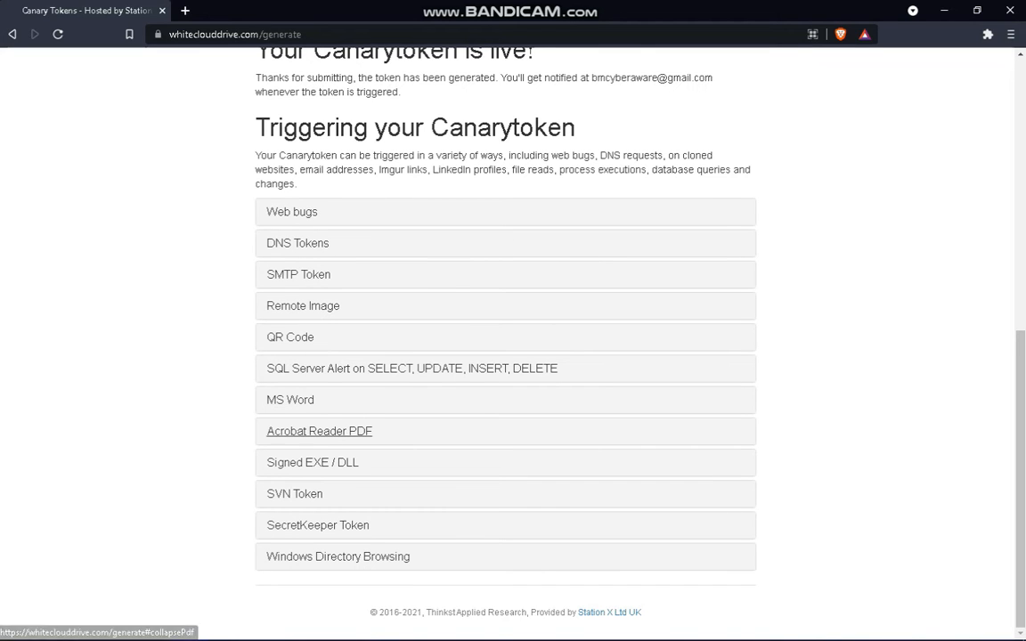
pyautogui.moveTo(289, 399)
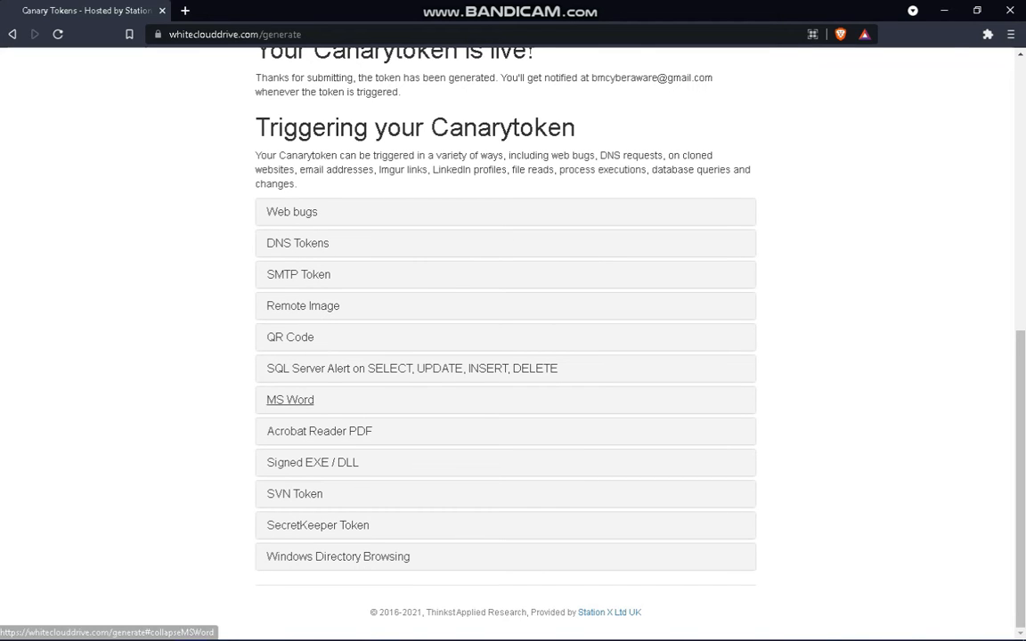
# Choose the MS Word trigger and start downloading the canary Word document
pyautogui.click(289, 399)
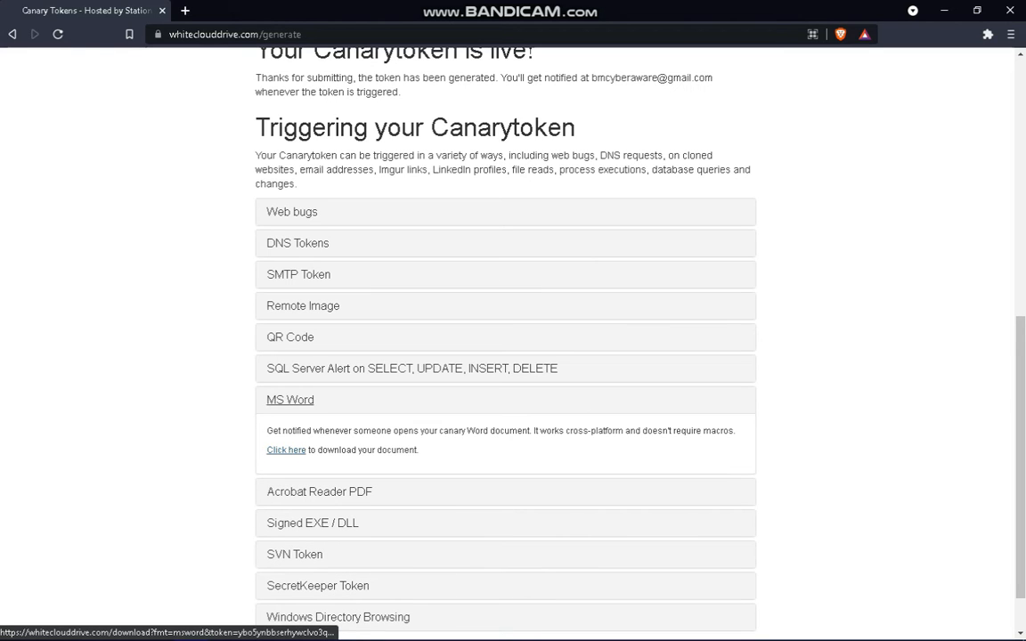
pyautogui.click(285, 449)
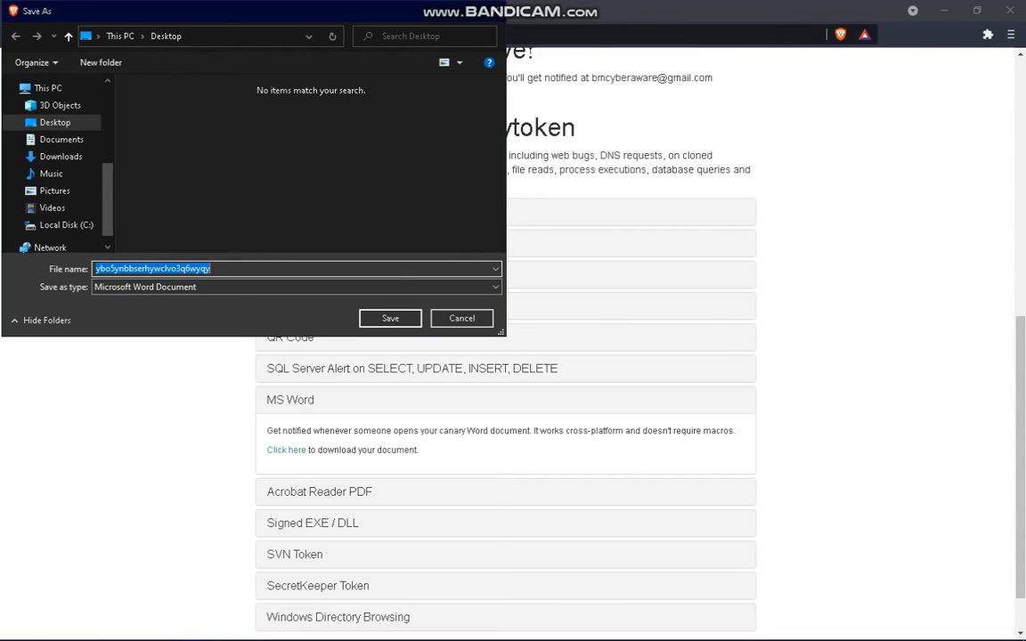
# Save the canary Word document to the Desktop as 'Account List'
pyautogui.write('Password Manag')
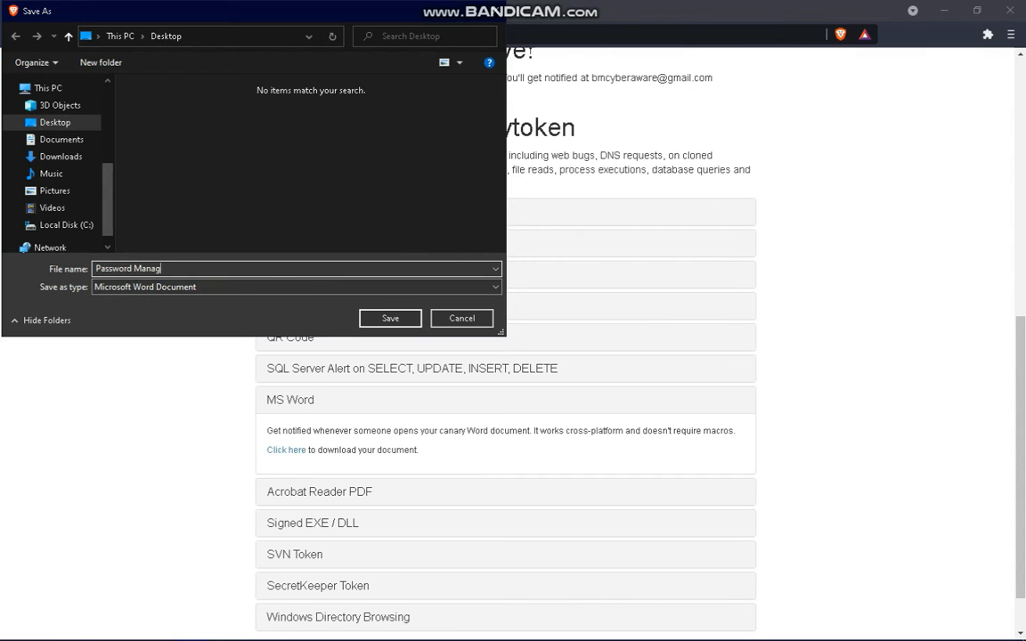
pyautogui.write('Accoub')
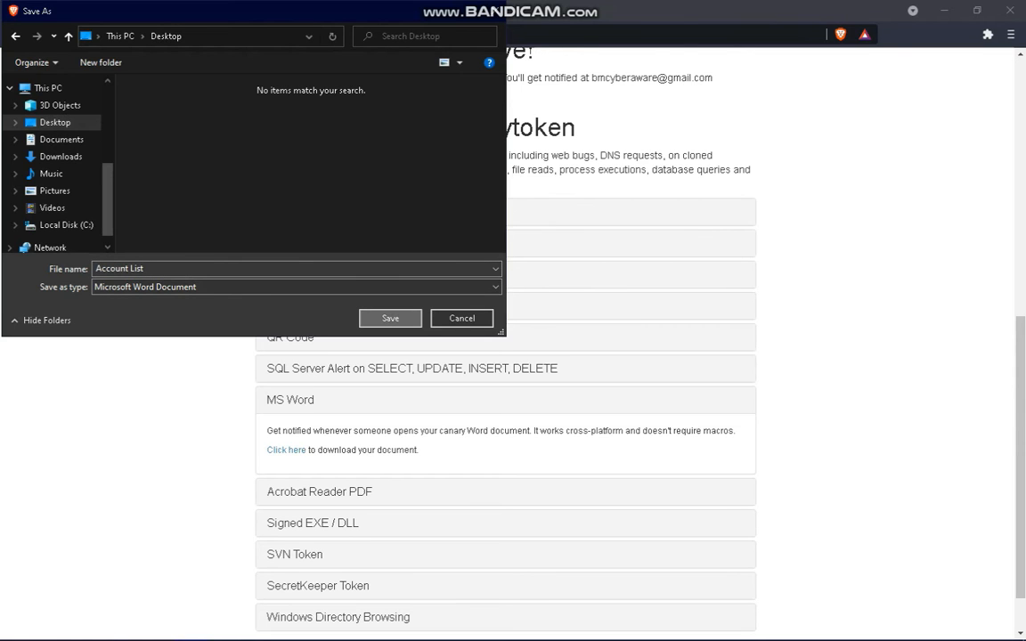
pyautogui.click(388, 317)
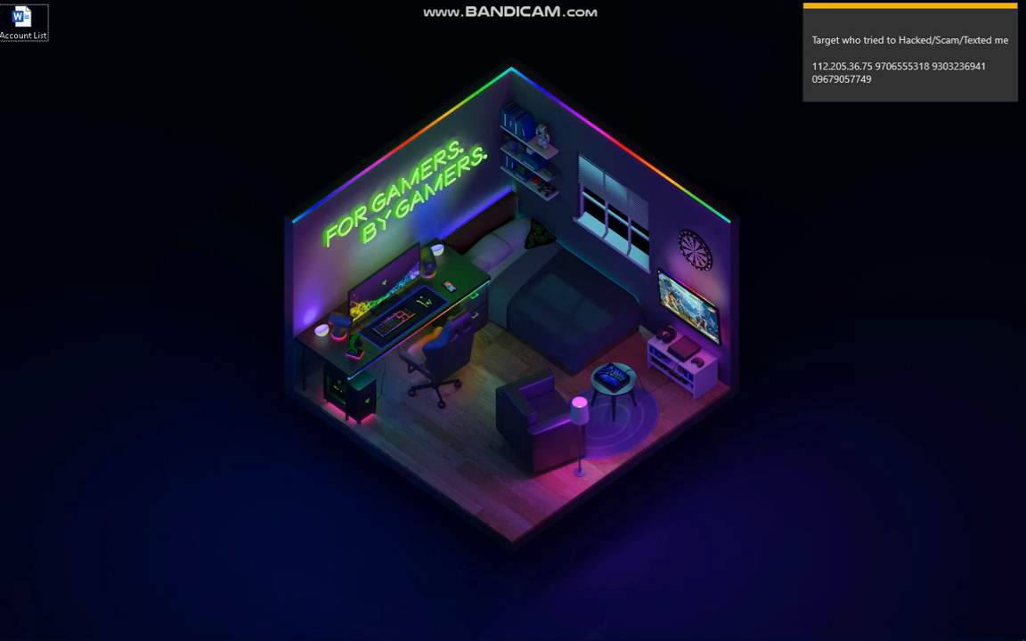
pyautogui.moveTo(25, 18)
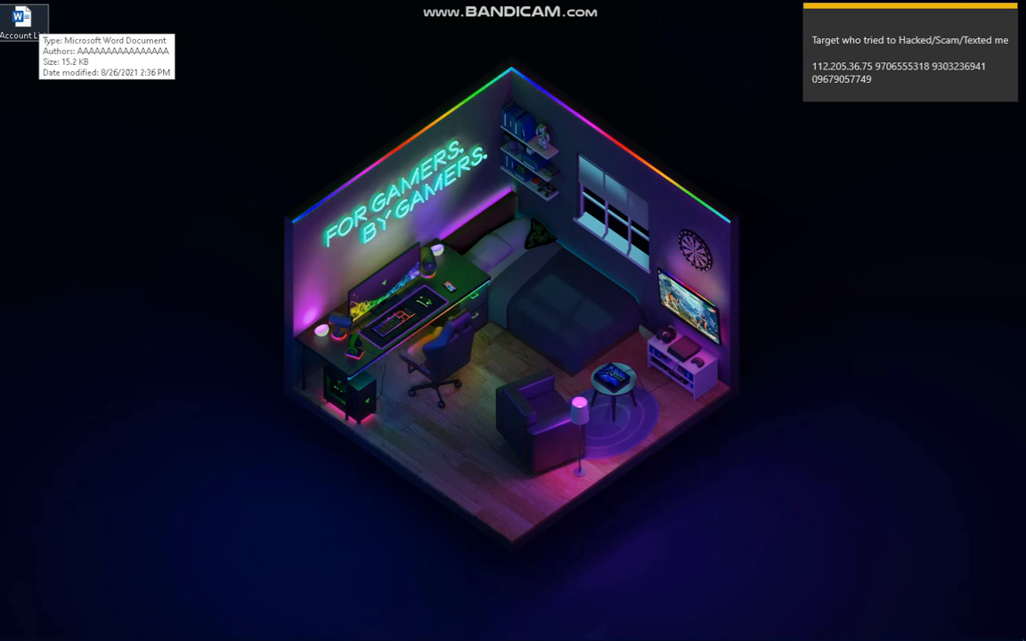
# Launch the Account List document from the desktop in Word
pyautogui.doubleClick(24, 16)
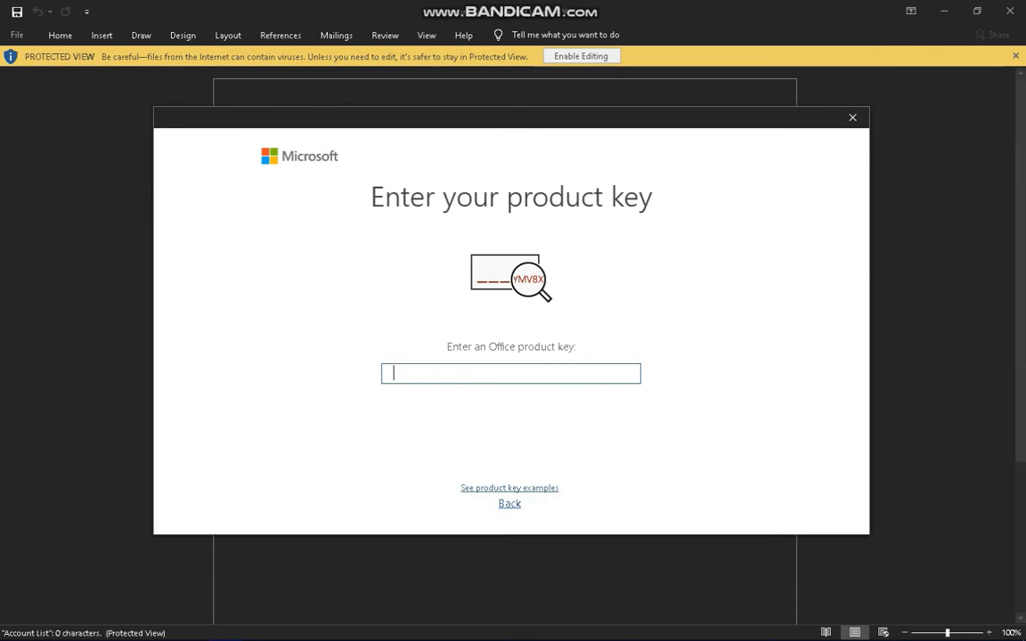
# Dismiss the product-key prompt and activation notice and enable editing on Account List
pyautogui.click(852, 117)
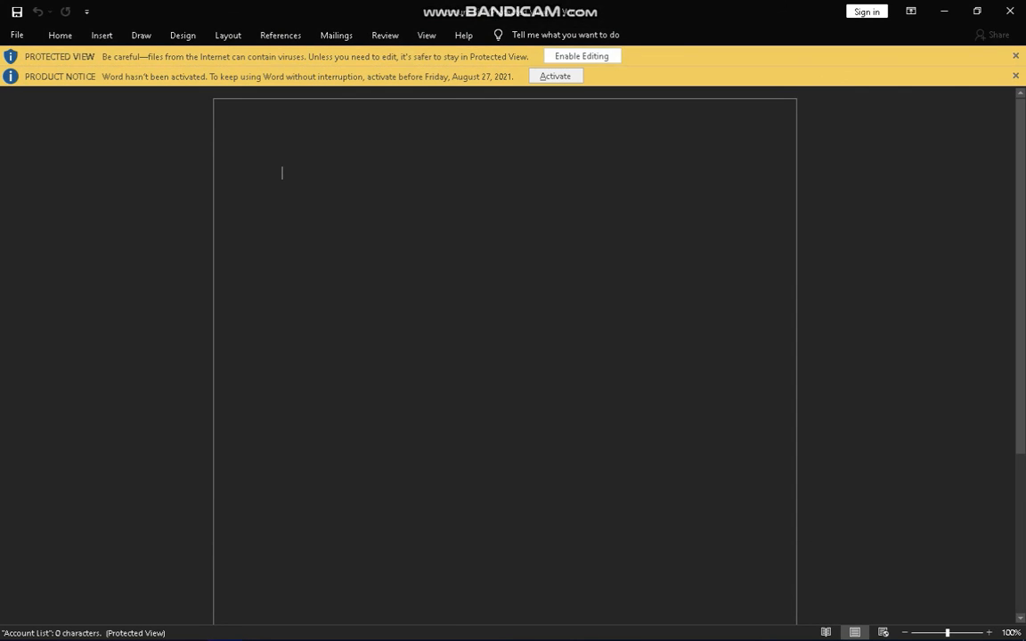
pyautogui.click(588, 55)
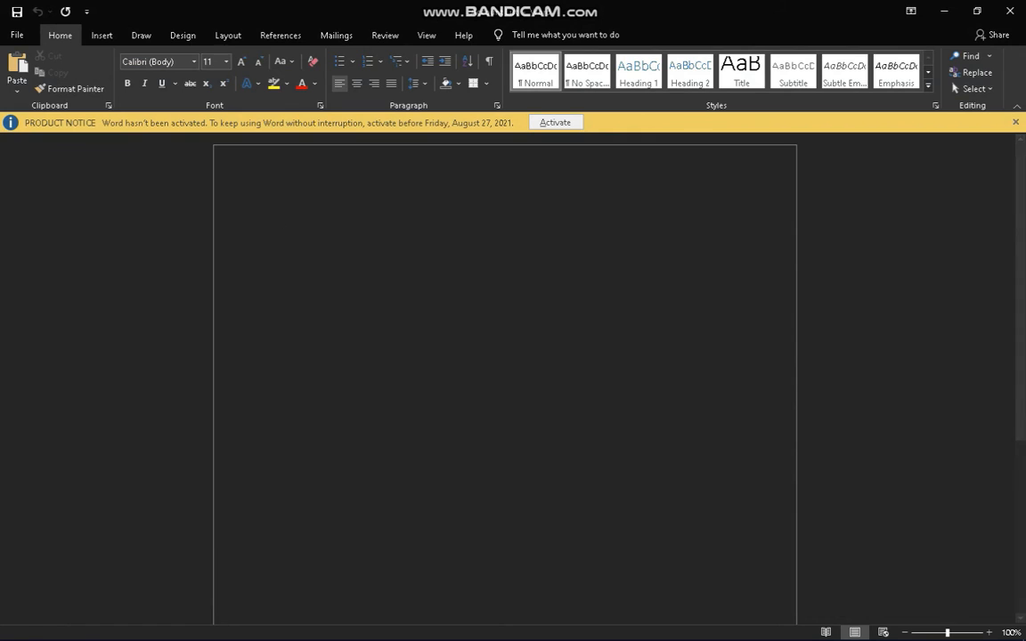
pyautogui.click(1016, 121)
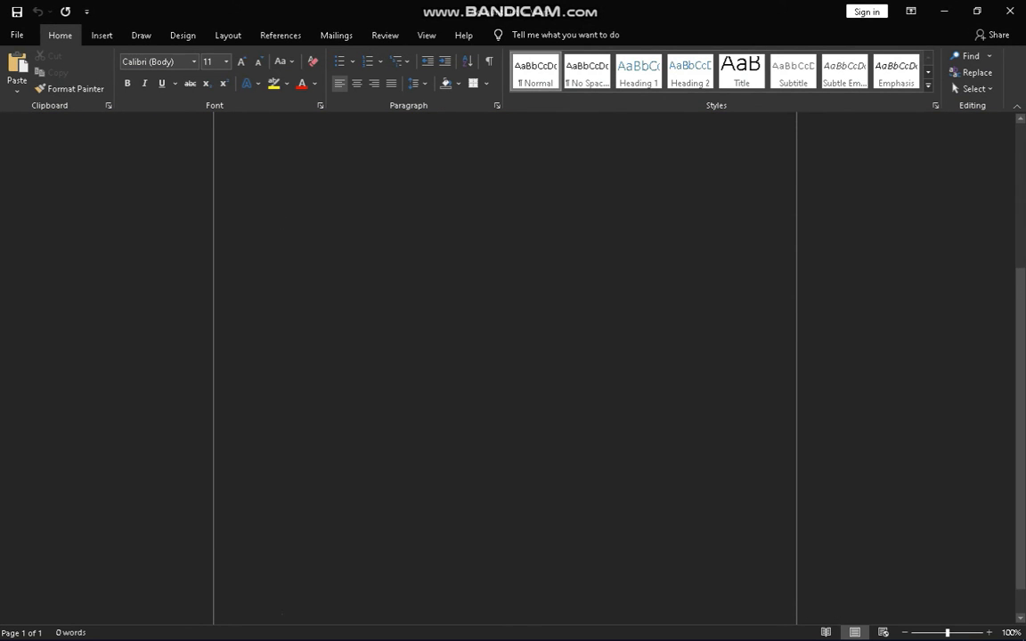